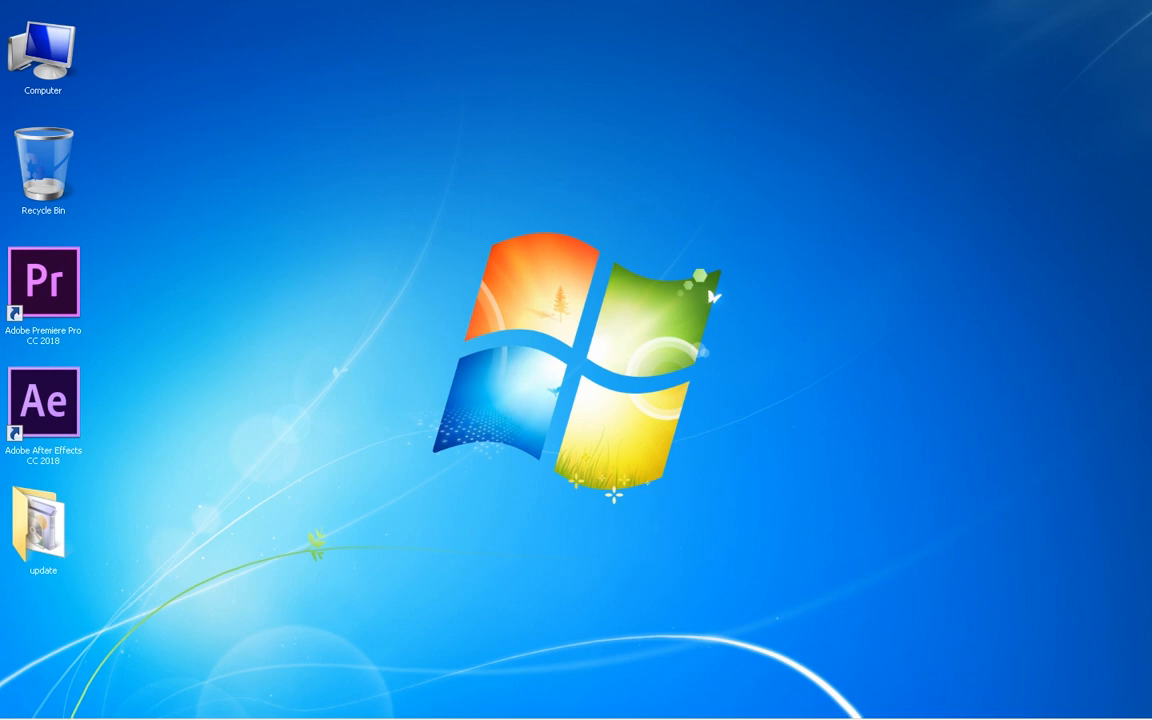
Launch Premiere Pro and After Effects CC 2018, dismissing the missing runtime DLL error each time
double_click(44, 280)
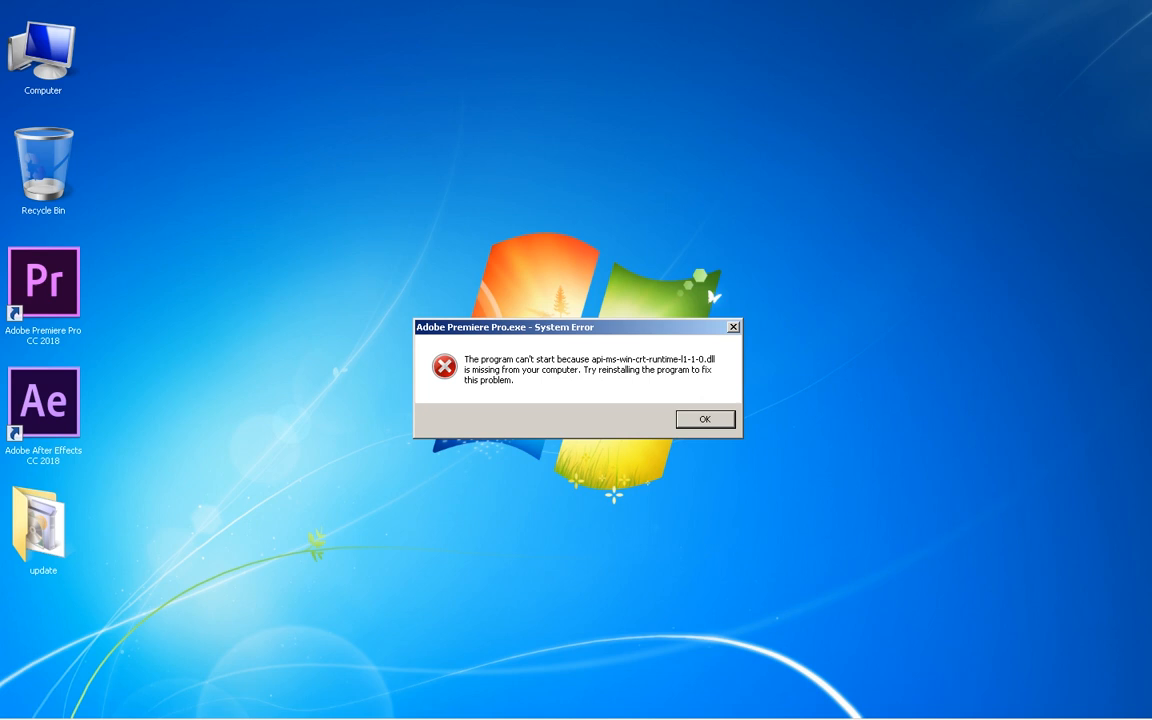
click(704, 418)
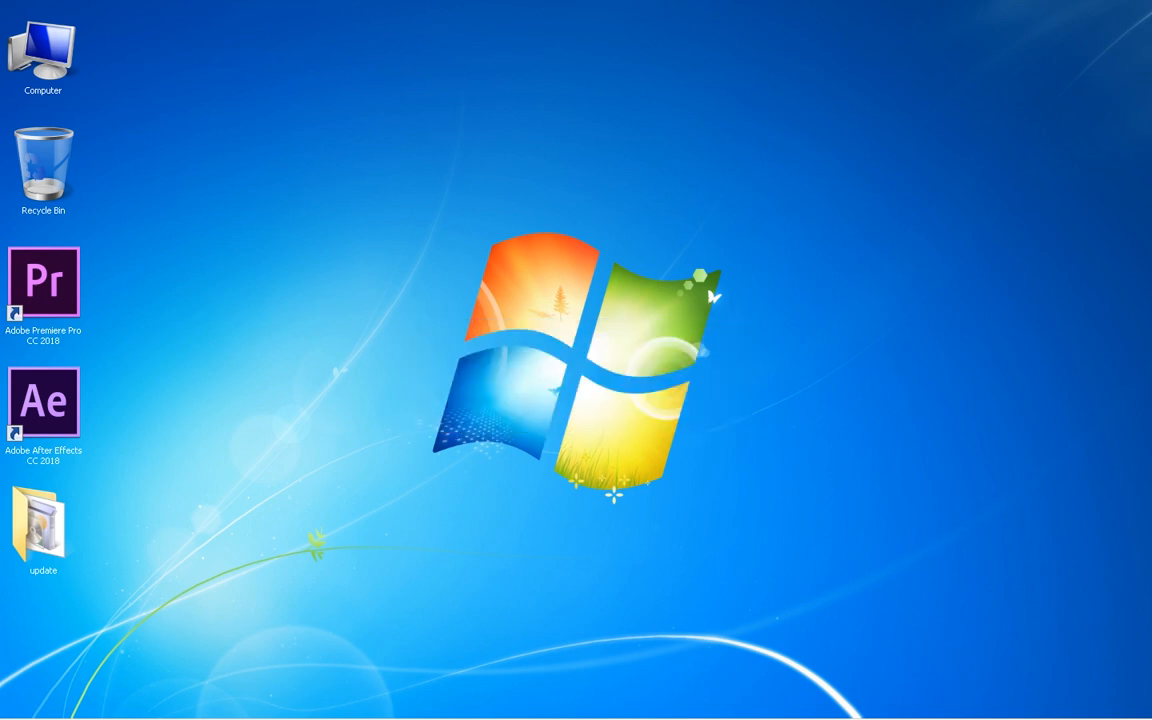
click(44, 400)
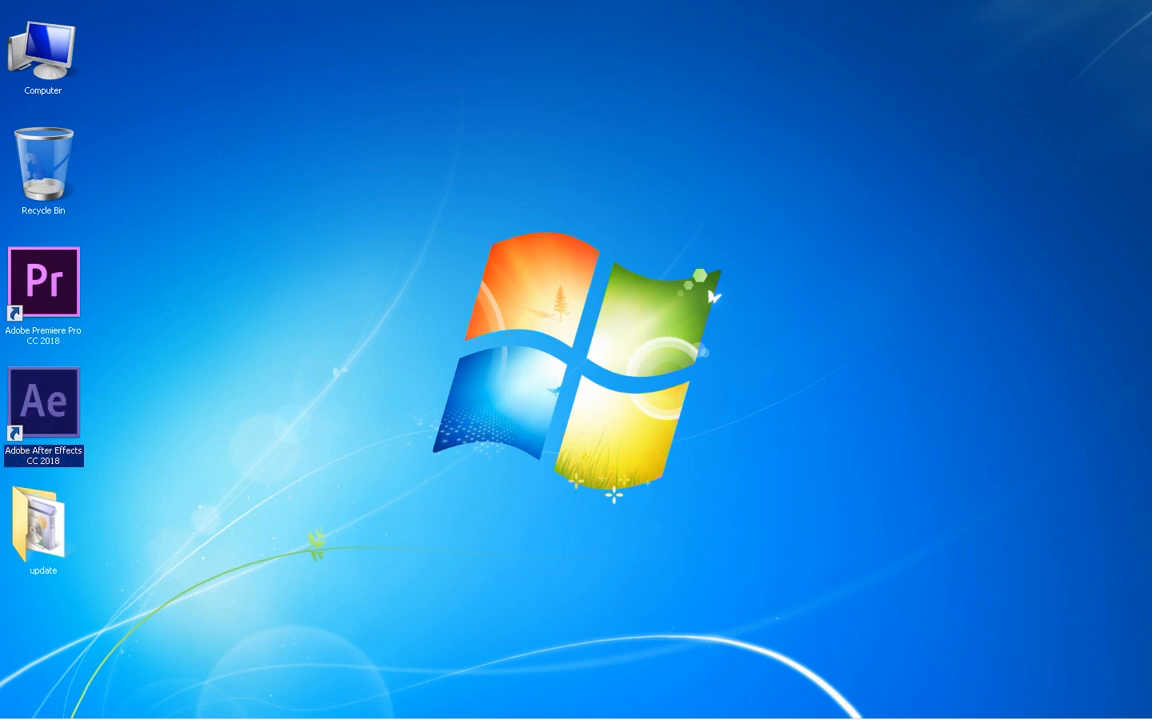
double_click(44, 400)
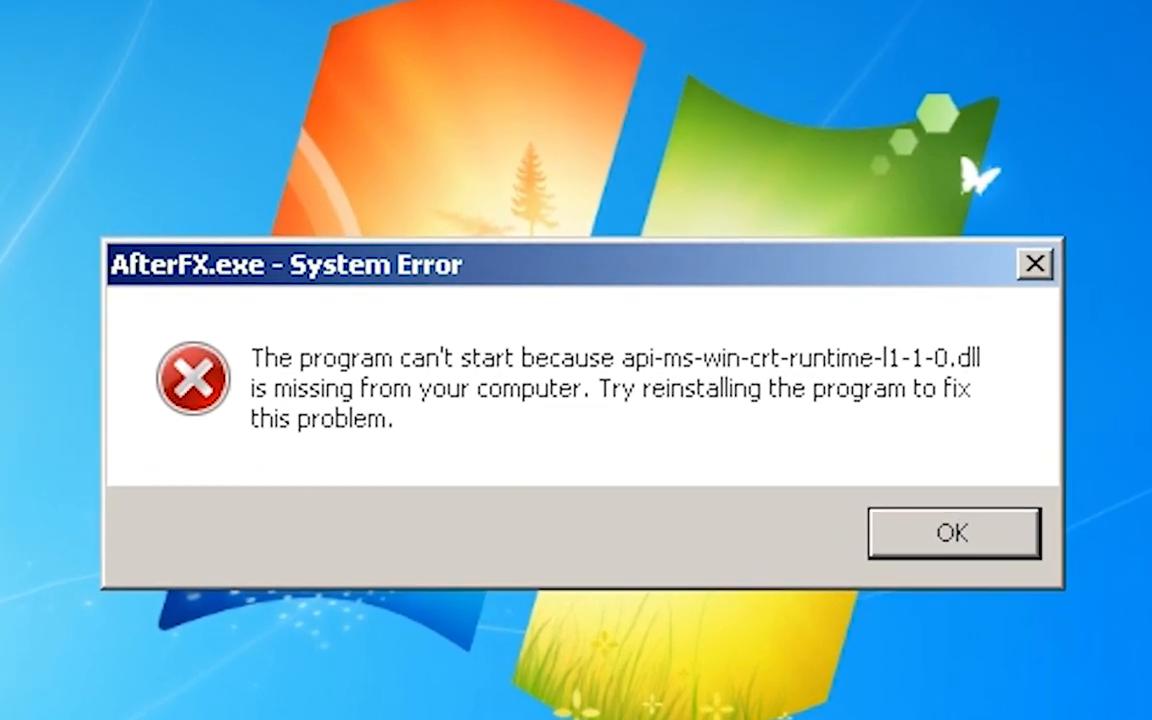
click(952, 532)
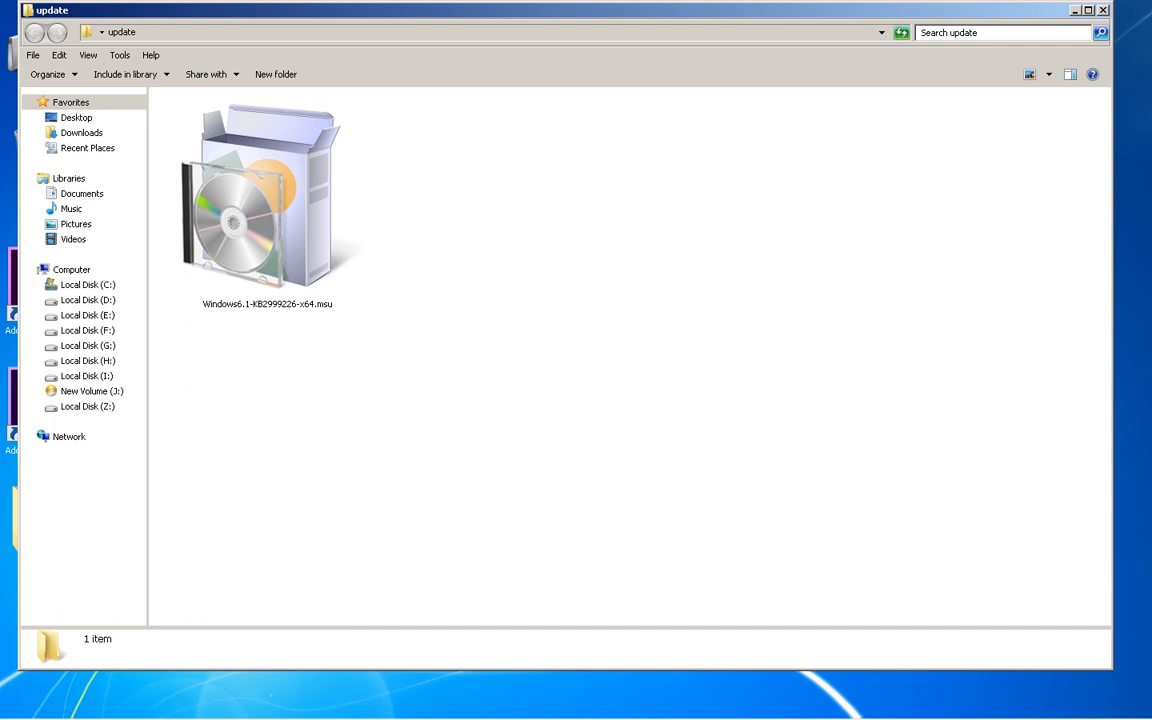
Run Windows6.1-KB2999226-x64.msu and confirm installing the update
click(268, 200)
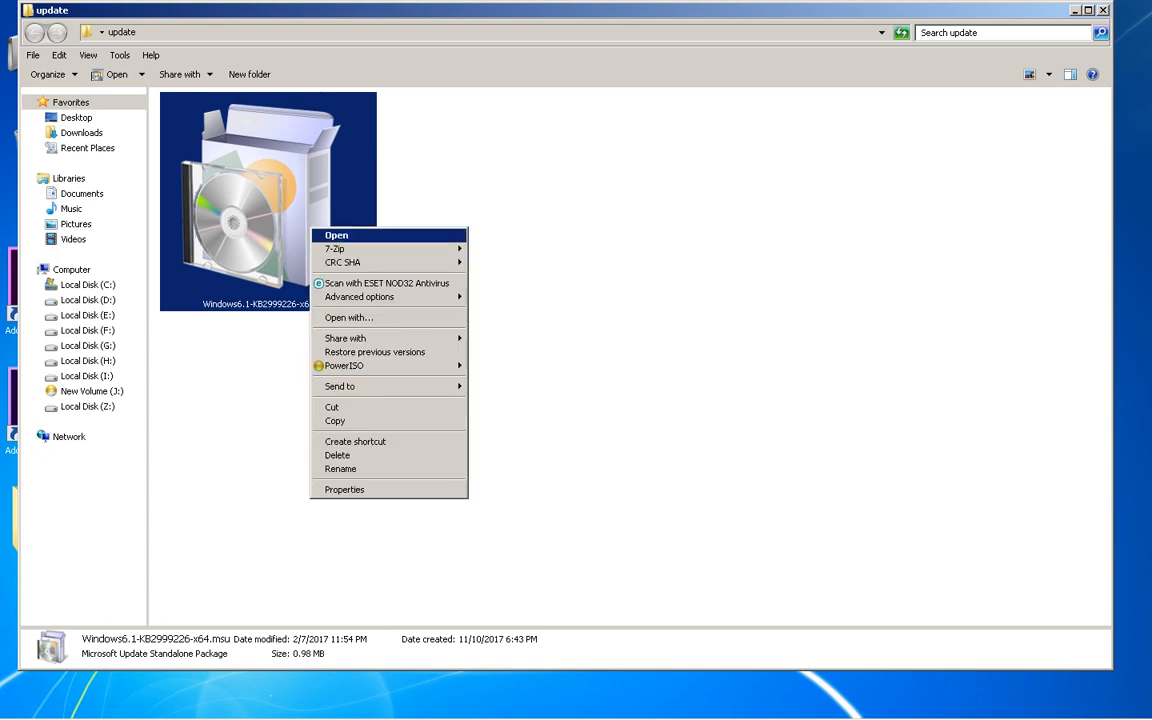
click(336, 236)
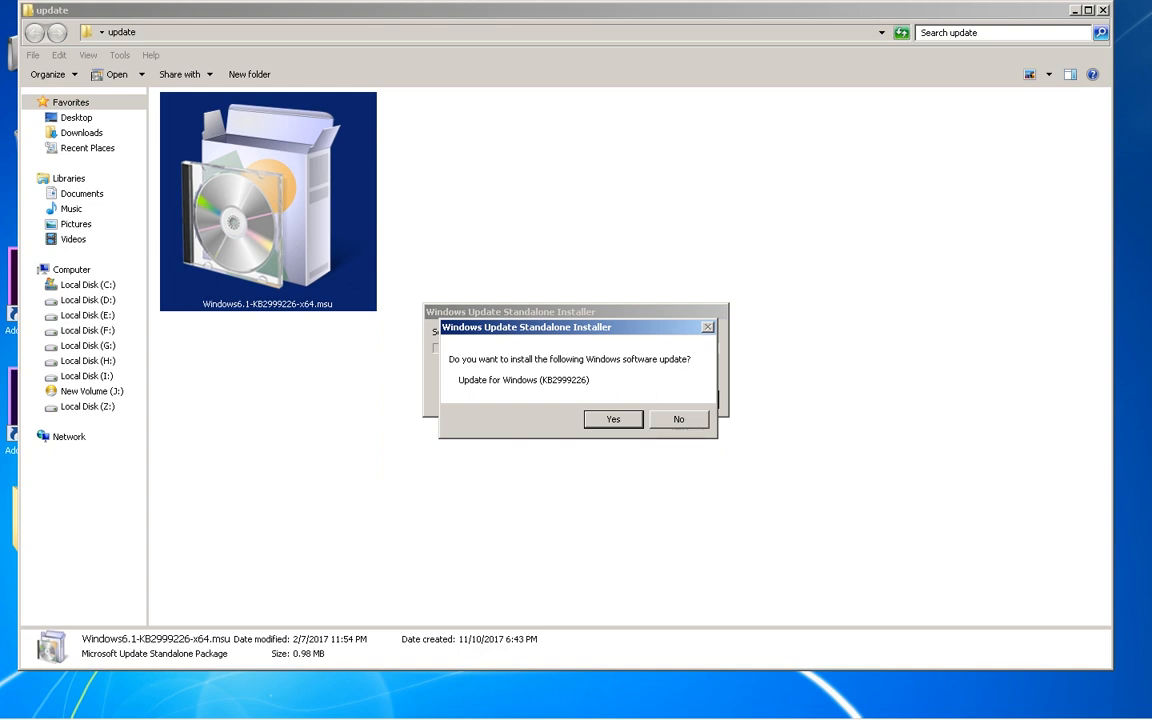
click(612, 420)
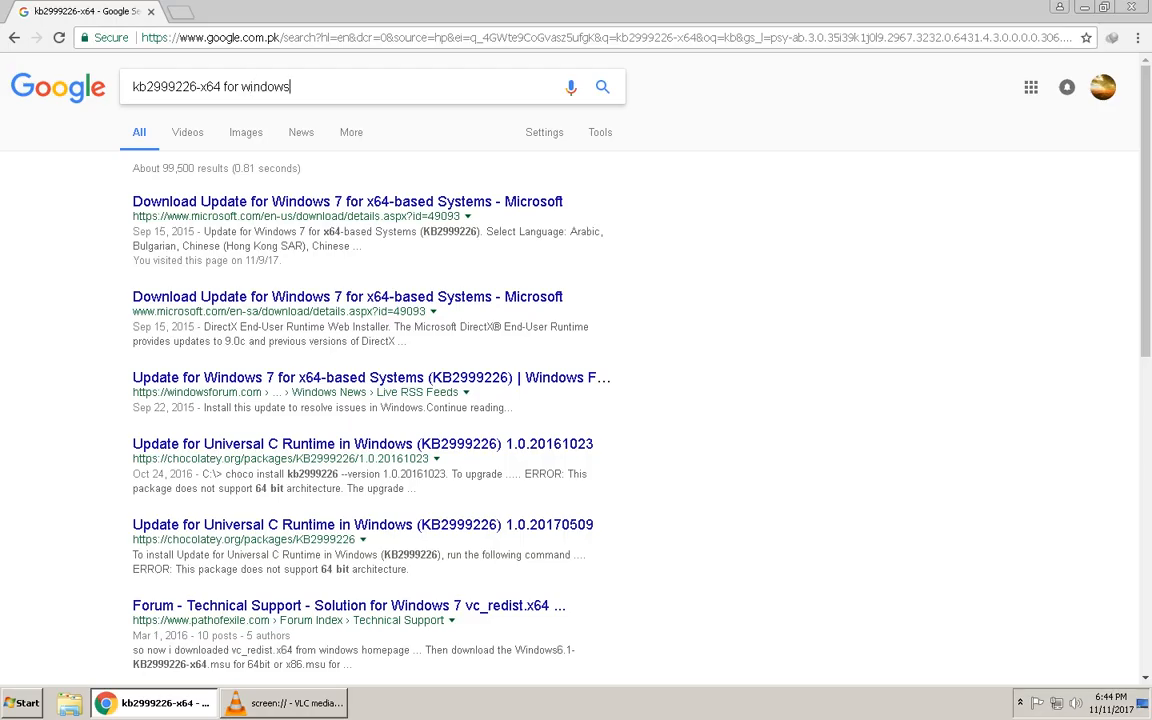
Search Google for kb2999226 x86, downloading Microsoft's Windows 7 version and opening the Windows 8 download page
click(348, 200)
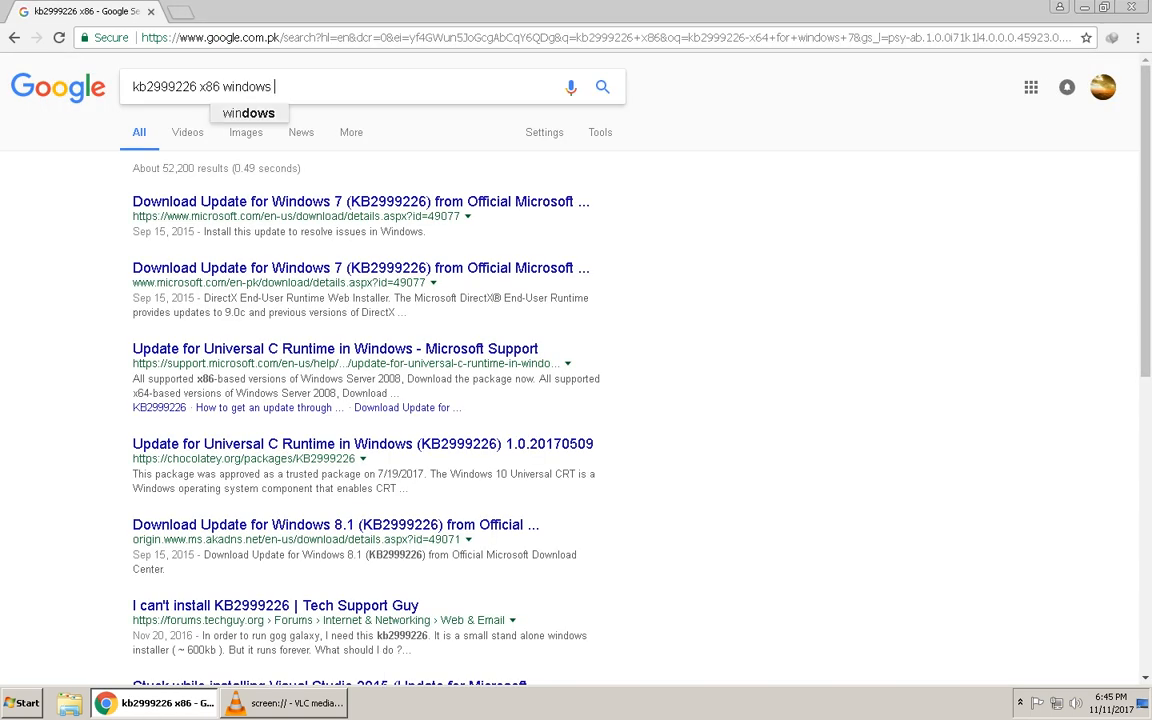
click(360, 200)
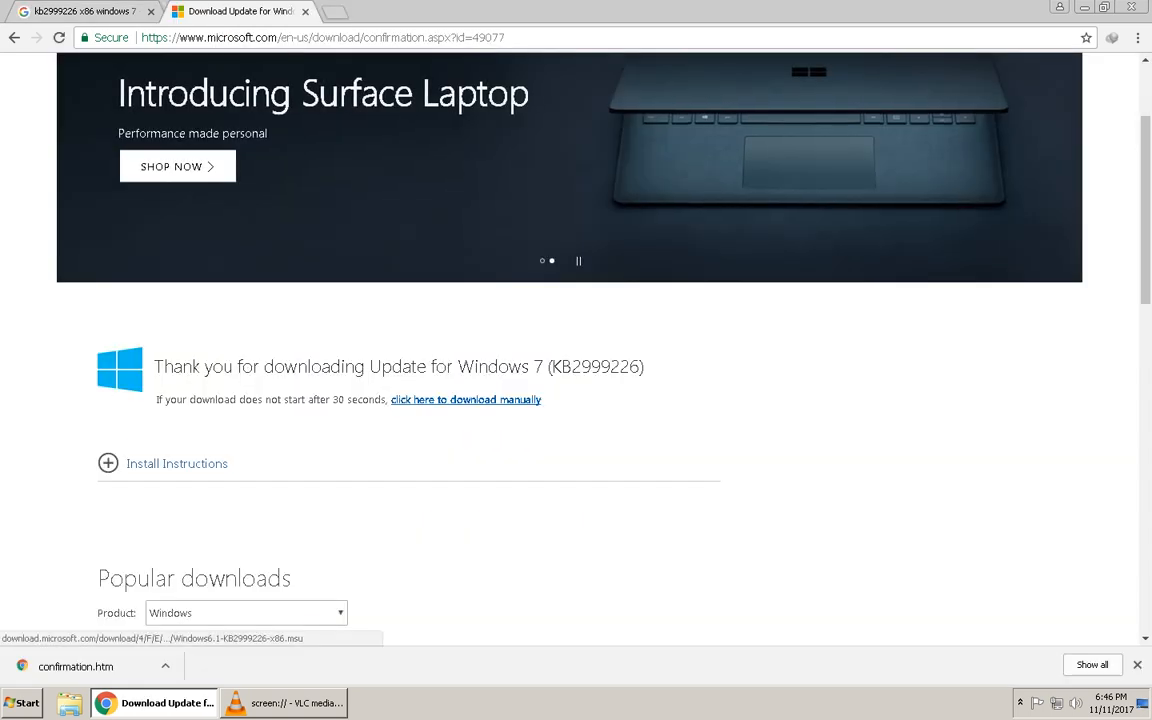
click(466, 400)
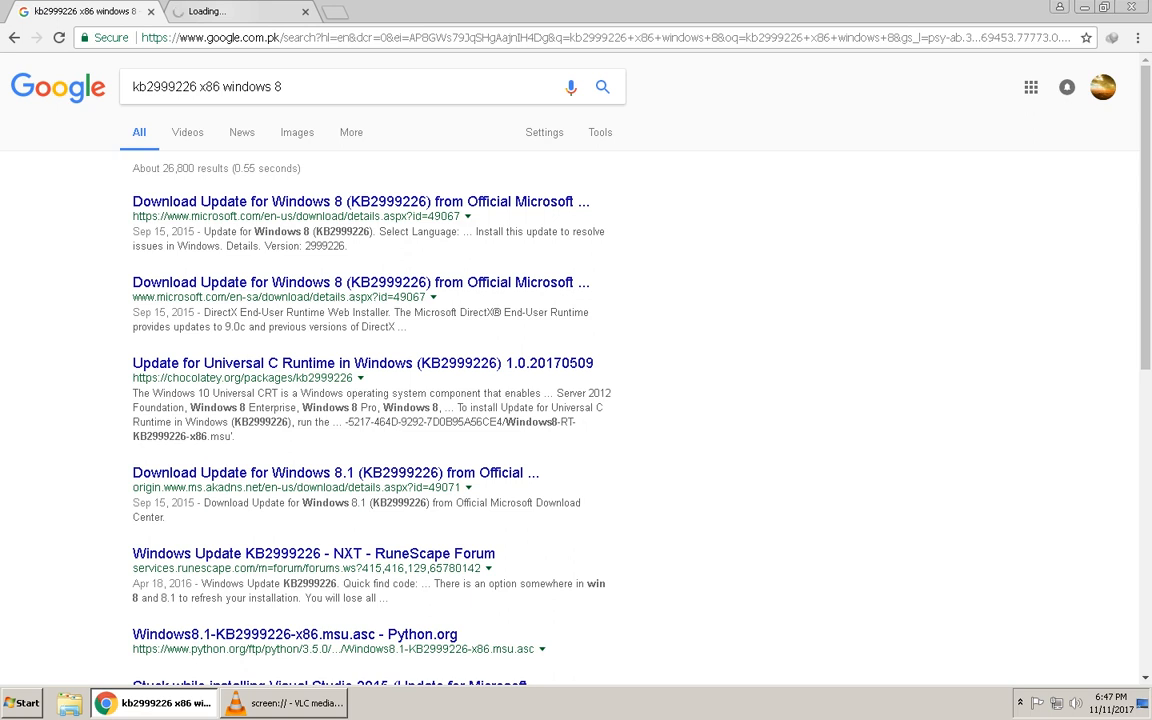
click(360, 200)
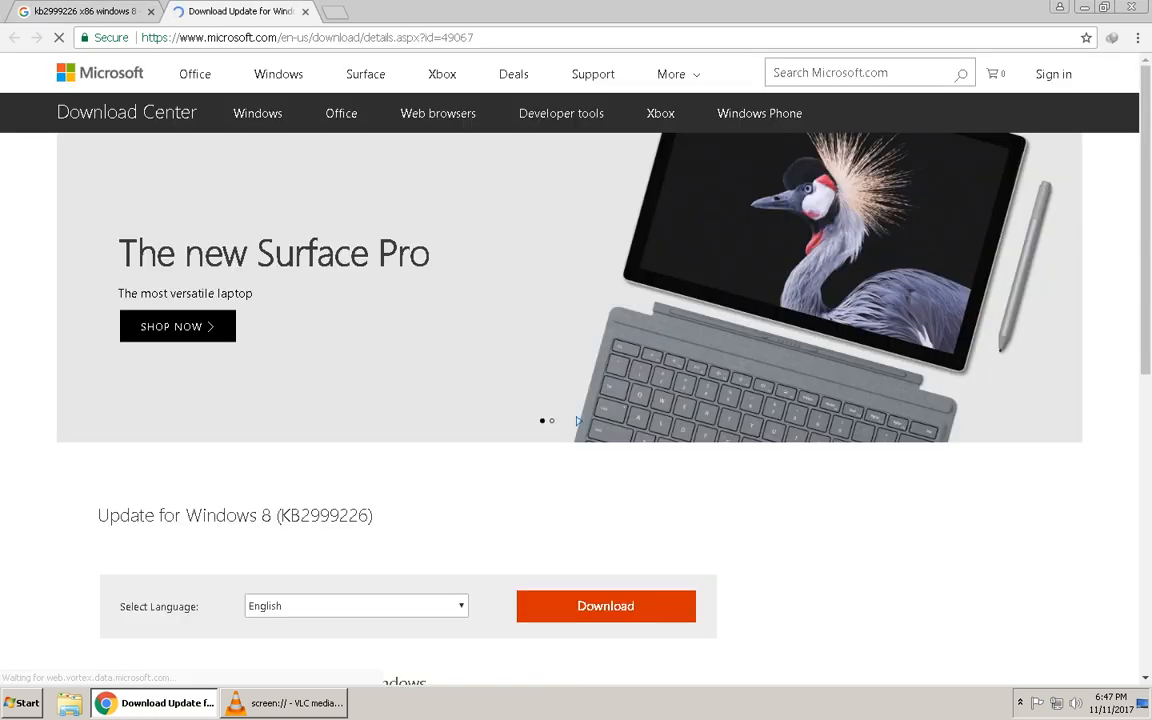
click(80, 12)
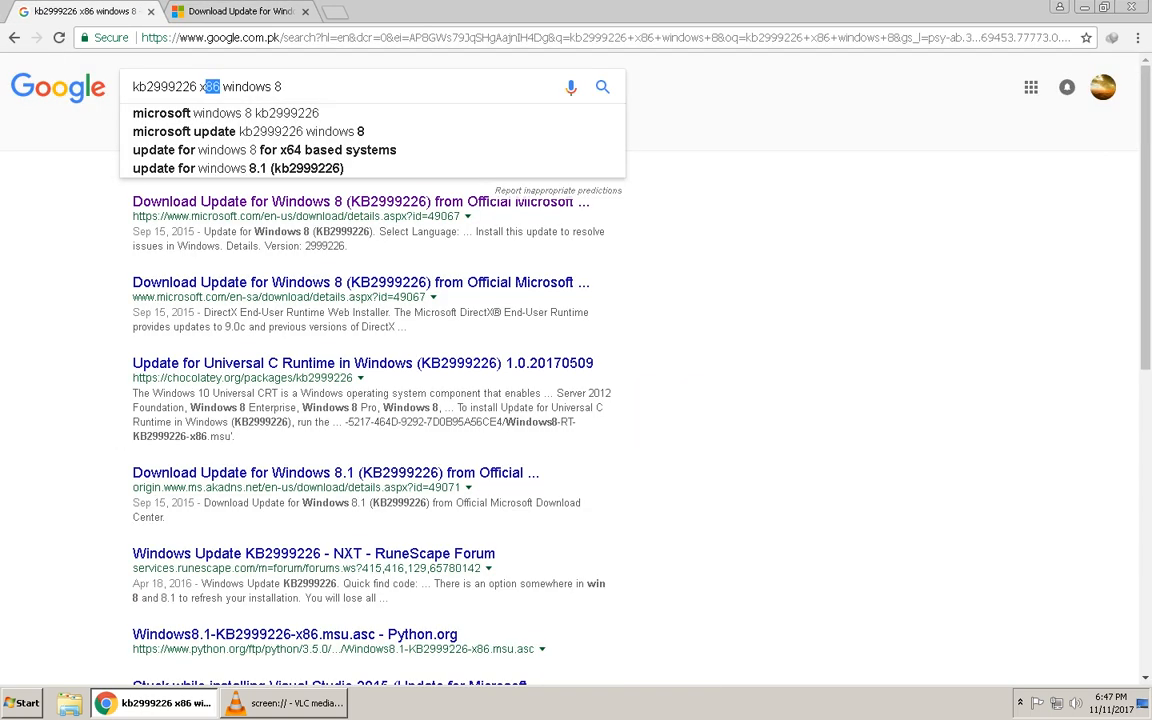